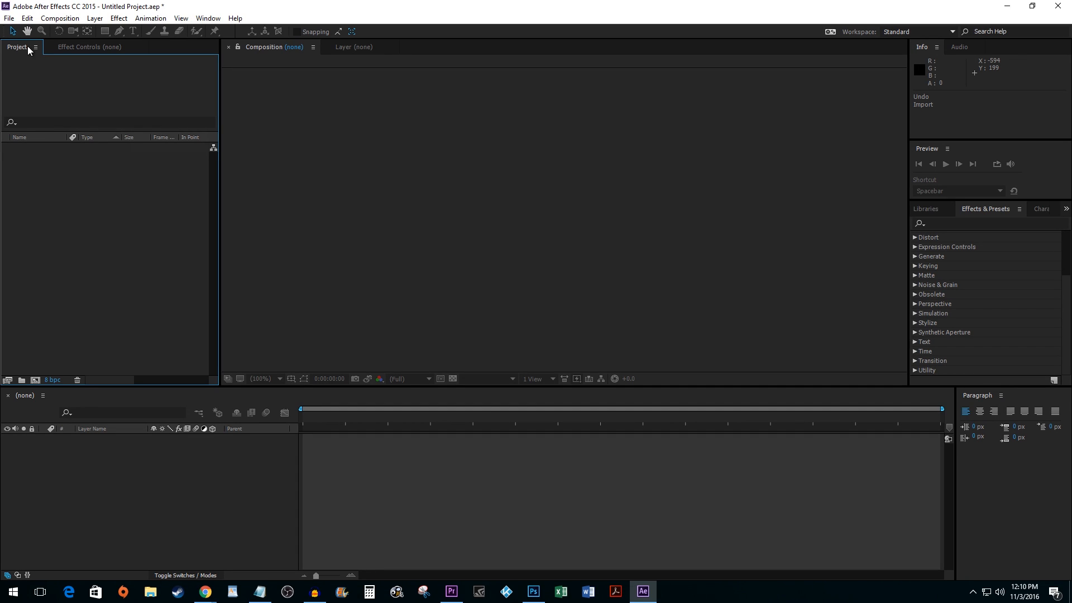
# Step: Start a file import, bringing up the Import File browser
pyautogui.click(9, 18)
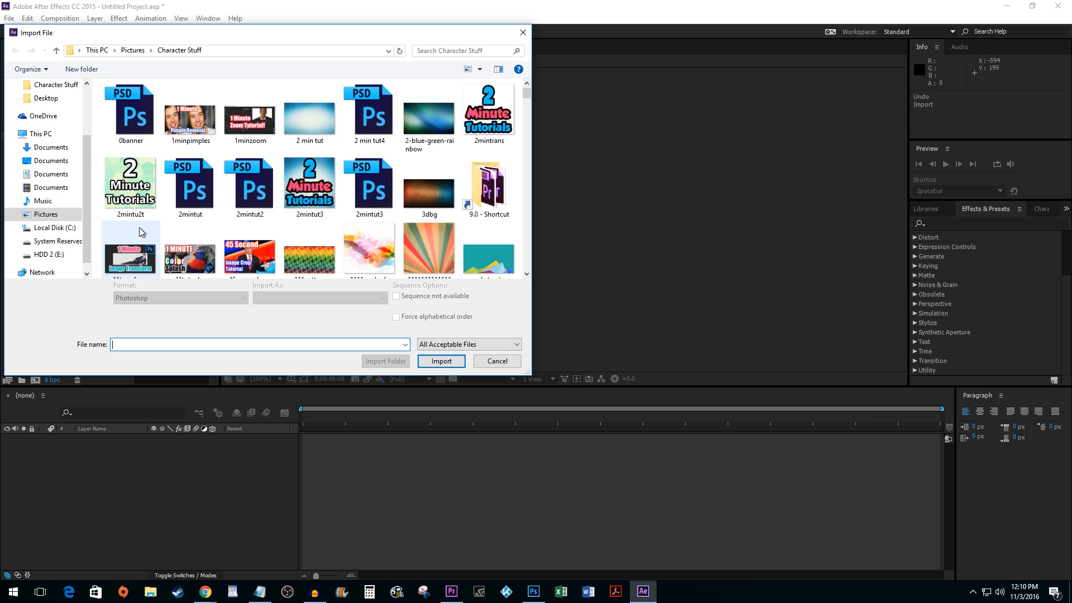
# Step: Import 0banner.psd as Composition - Retain Layer Sizes and accept the layer options
pyautogui.click(130, 113)
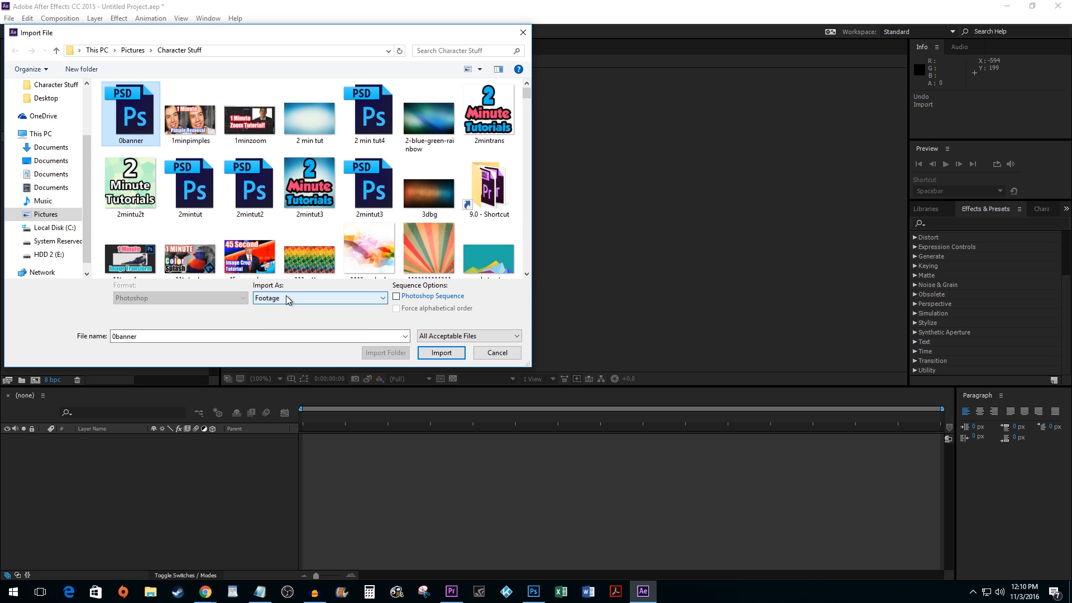
pyautogui.click(318, 297)
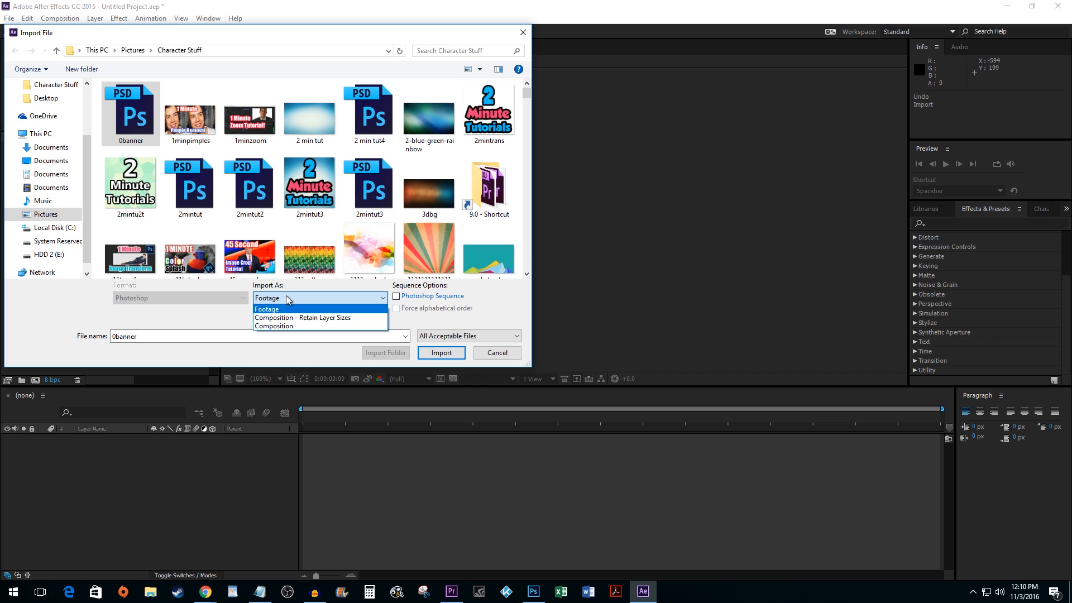
pyautogui.moveTo(294, 317)
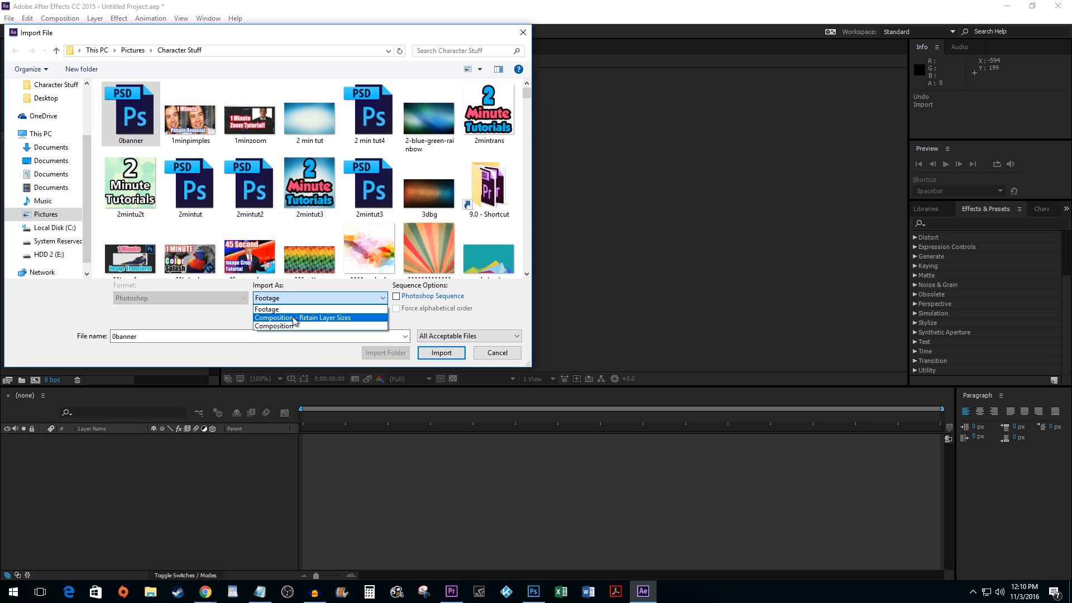
pyautogui.moveTo(302, 321)
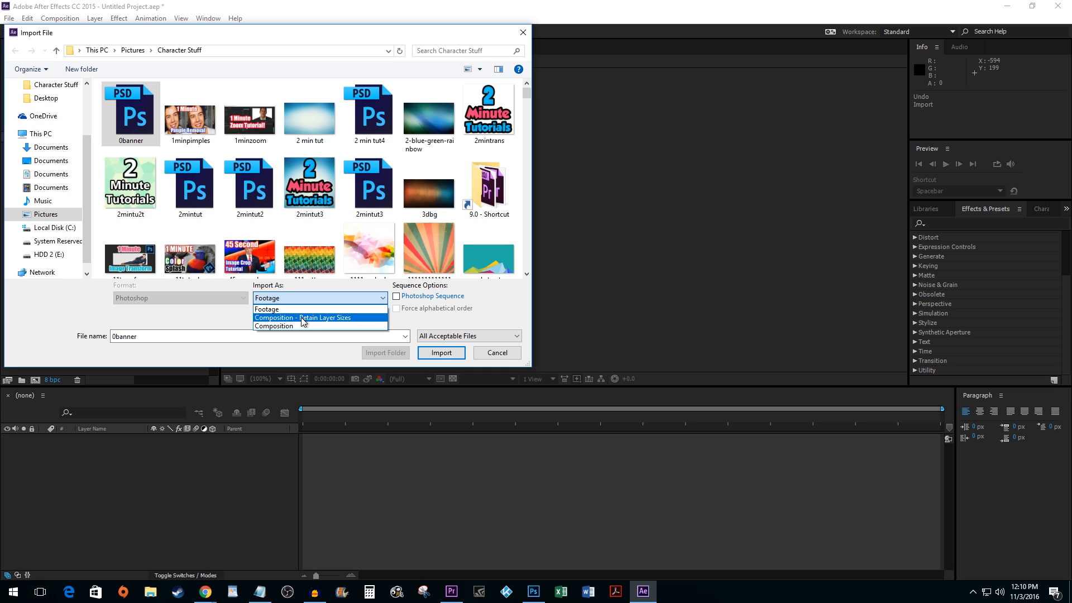
pyautogui.click(303, 317)
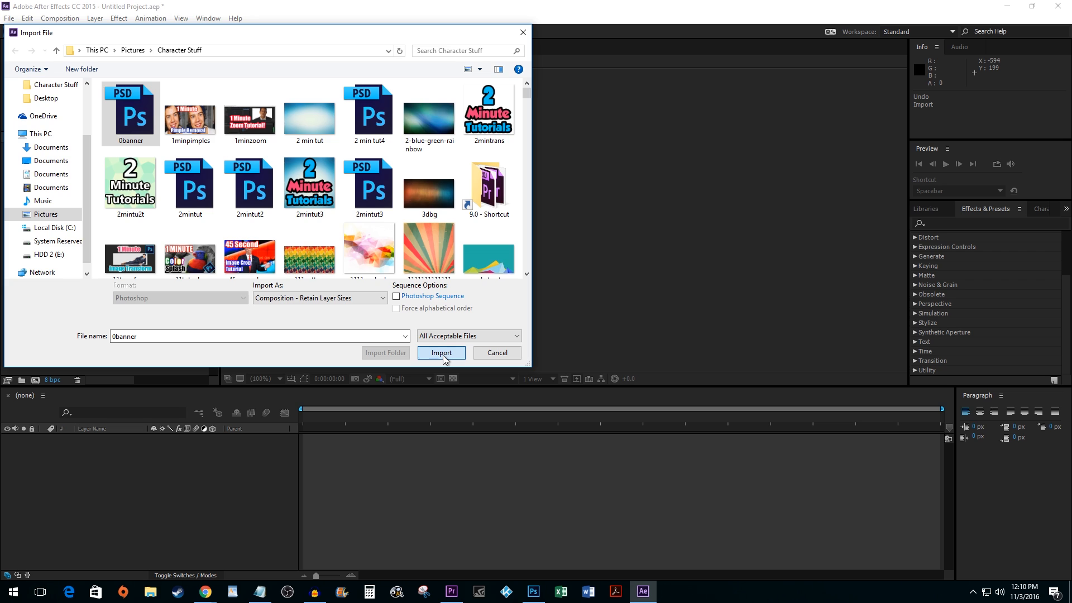
pyautogui.click(441, 353)
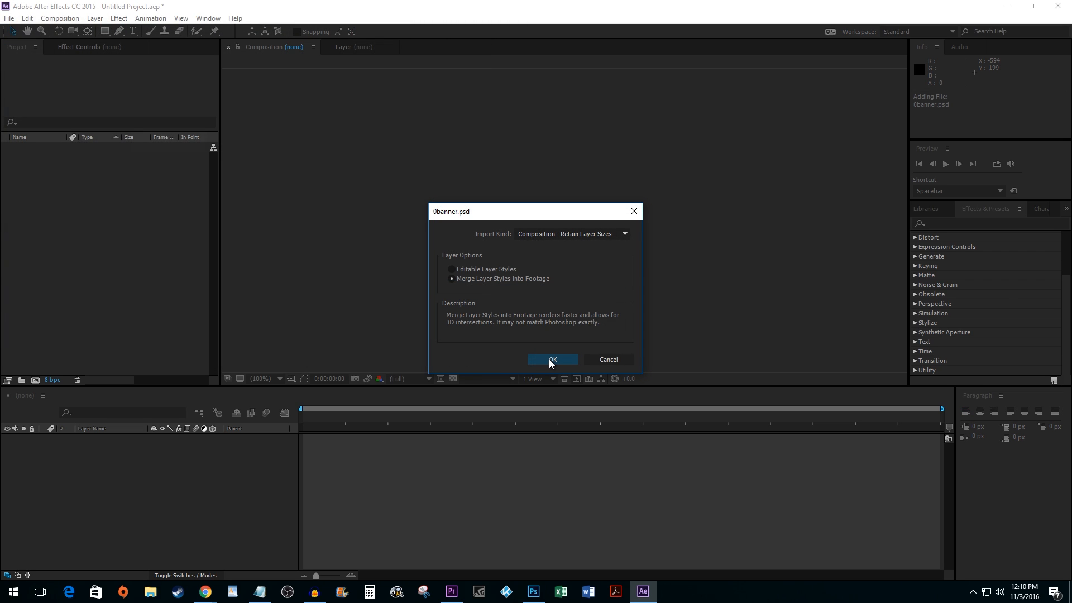
pyautogui.click(552, 359)
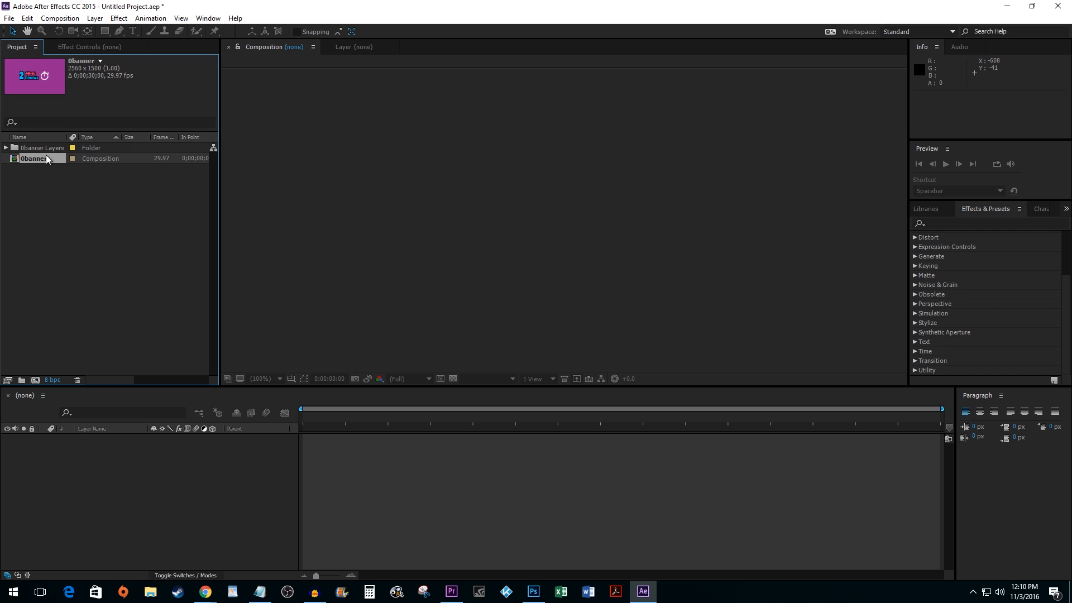
# Step: Bring up the 0banner composition and expand the Timer layer's properties
pyautogui.doubleClick(33, 157)
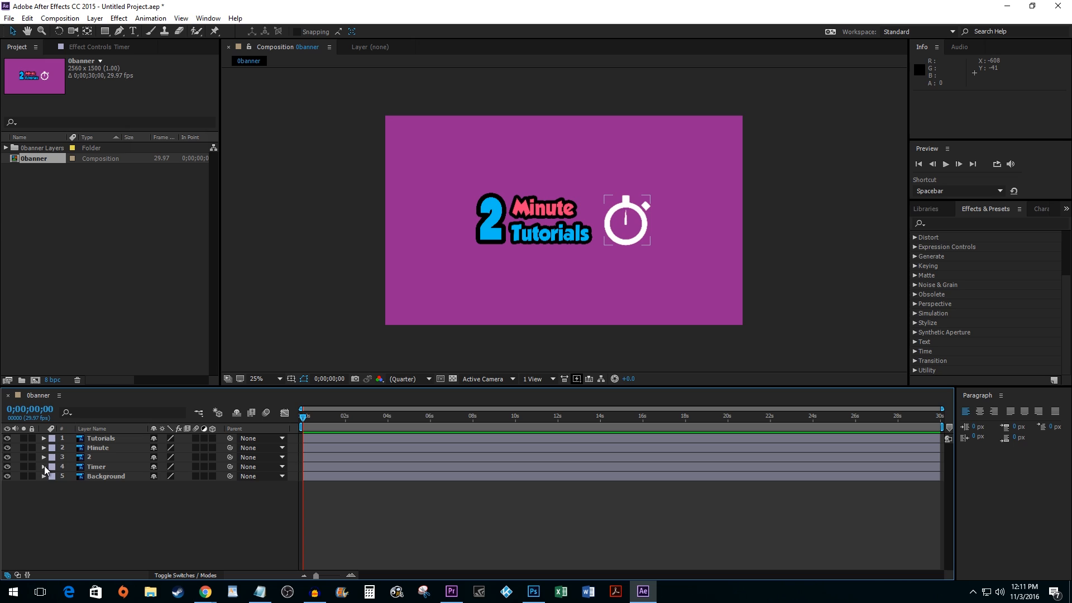
pyautogui.click(44, 466)
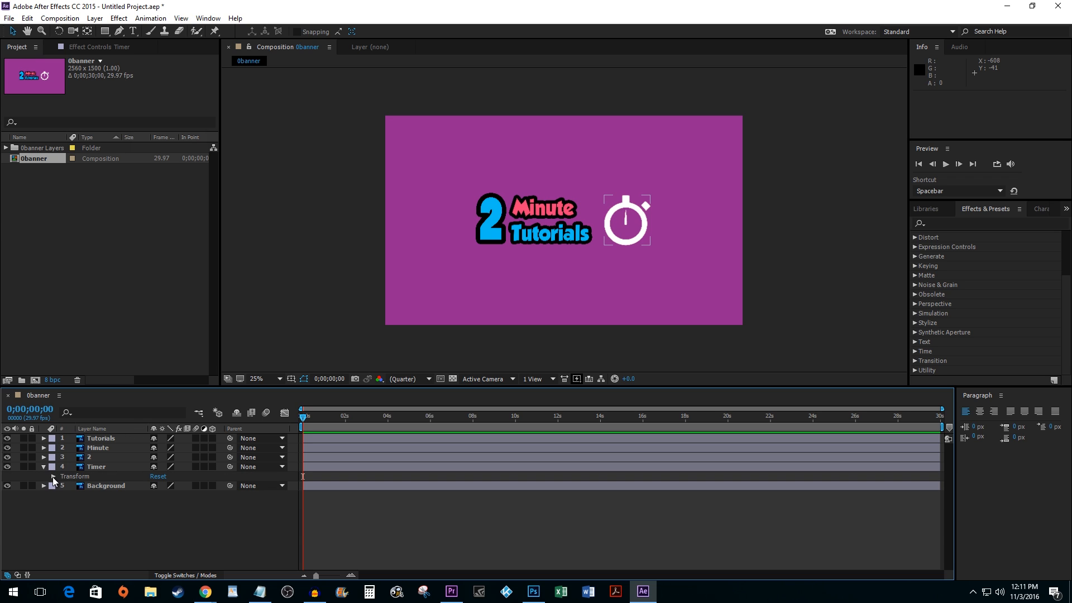
# Step: Expand Transform on the Timer layer and enable Rotation keyframes to animate it
pyautogui.click(53, 477)
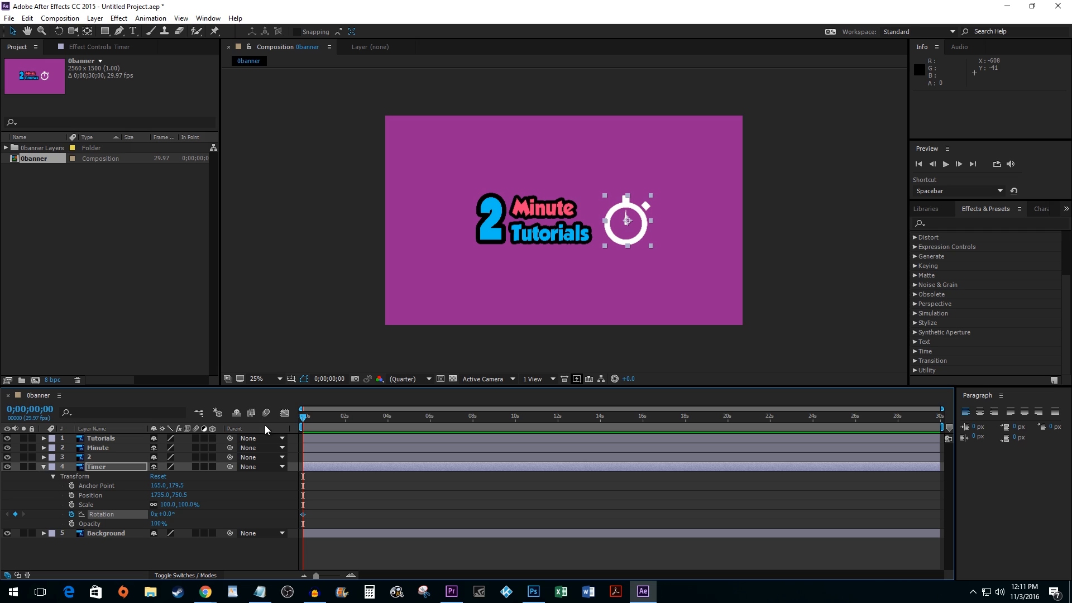
pyautogui.click(405, 415)
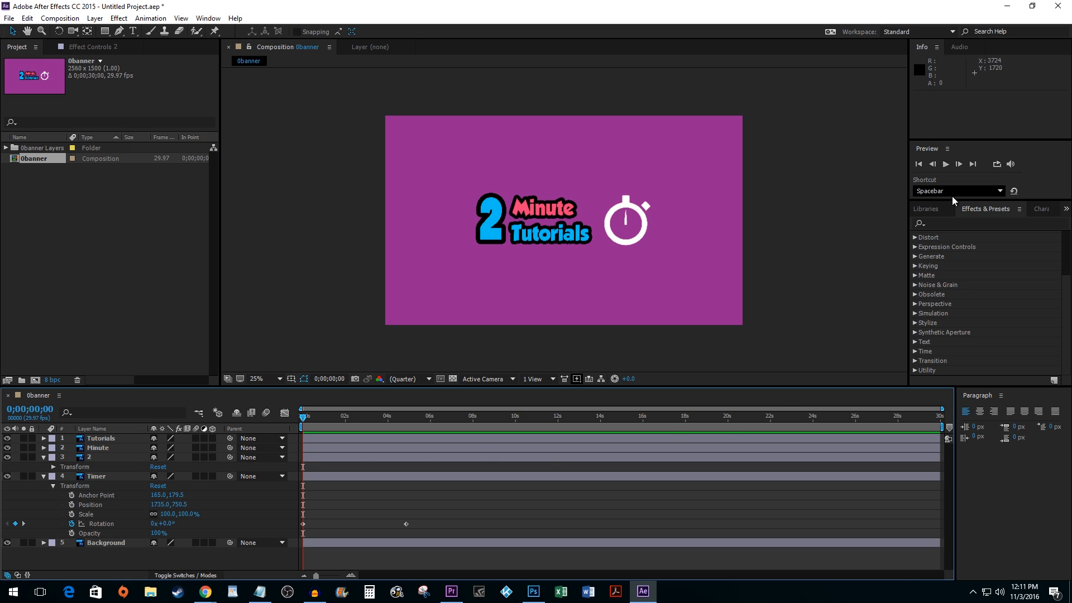
# Step: Filter Effects & Presets with 'wigg' to list the Wiggle behaviour presets
pyautogui.write('wigg')
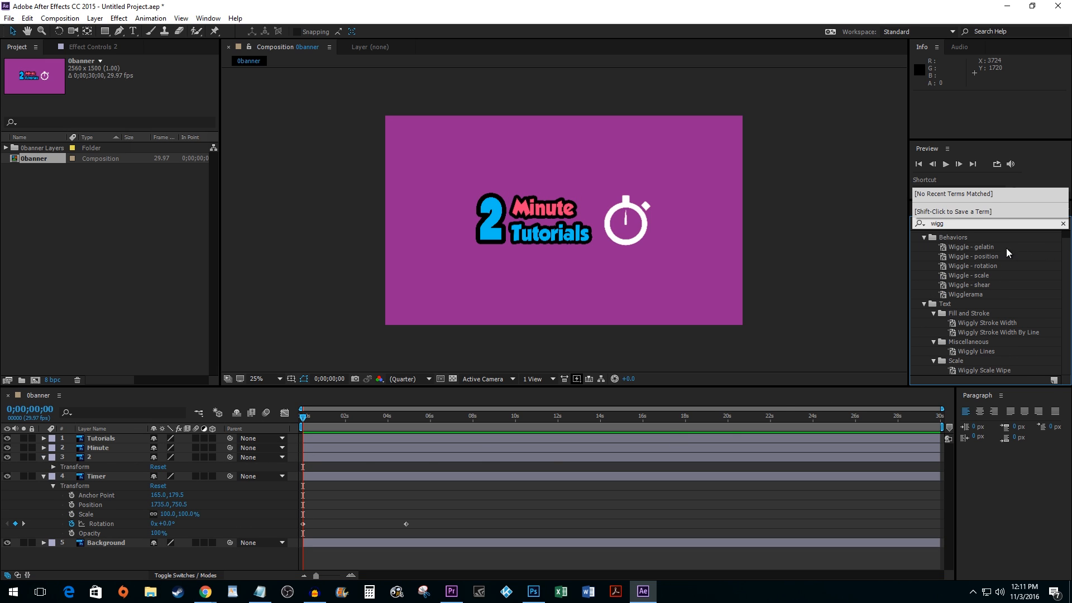